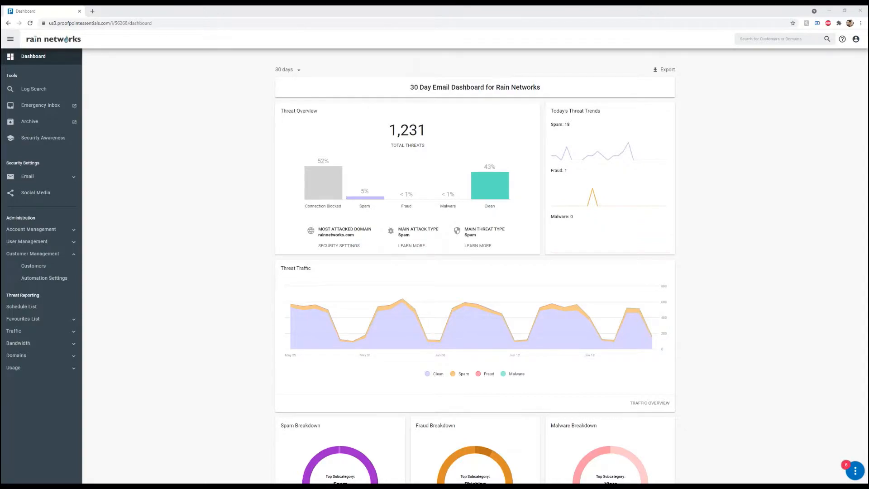
mouse_move(379, 341)
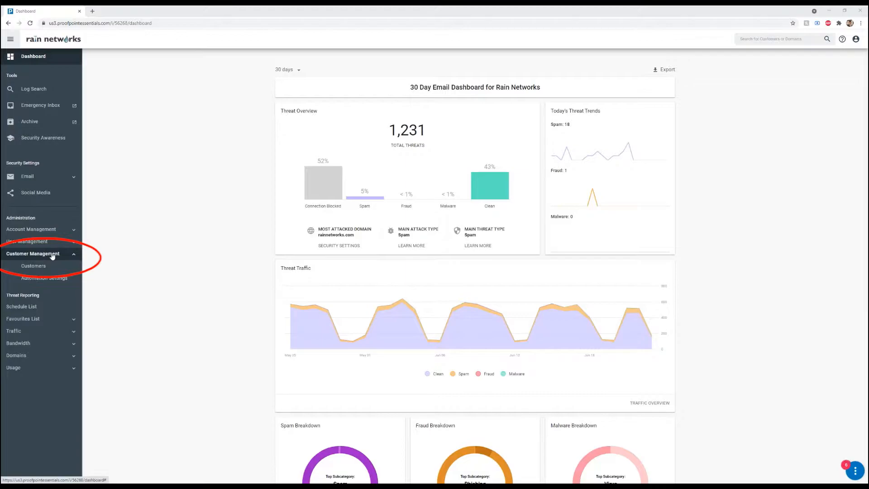
Show the Customers list under Customer Management.
left_click(34, 265)
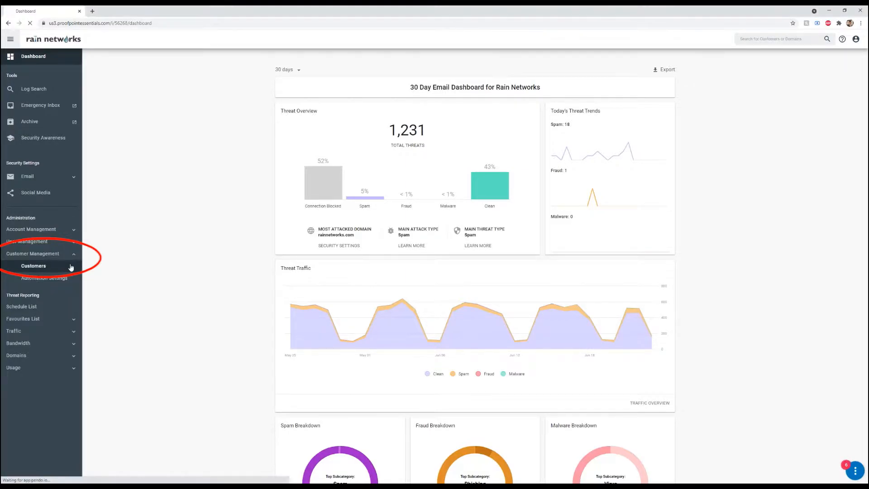
left_click(33, 265)
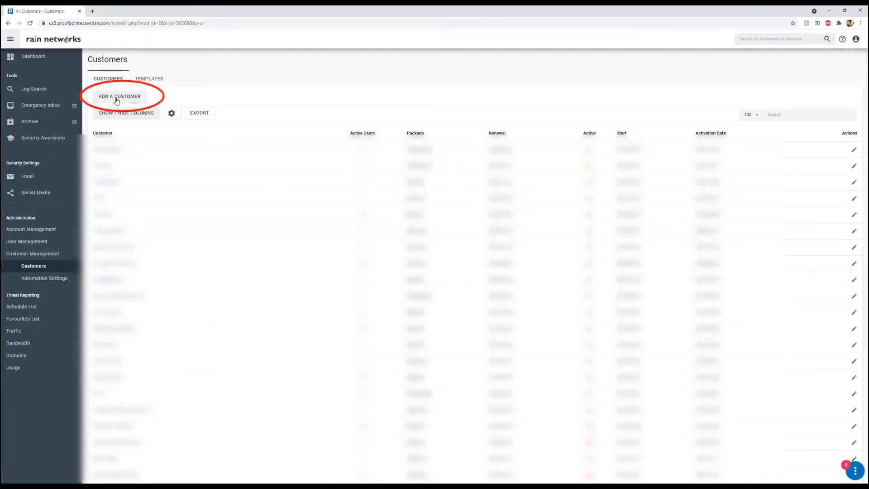
Start a new customer as an Organization with Email Security Beginner and 1 user license.
left_click(119, 95)
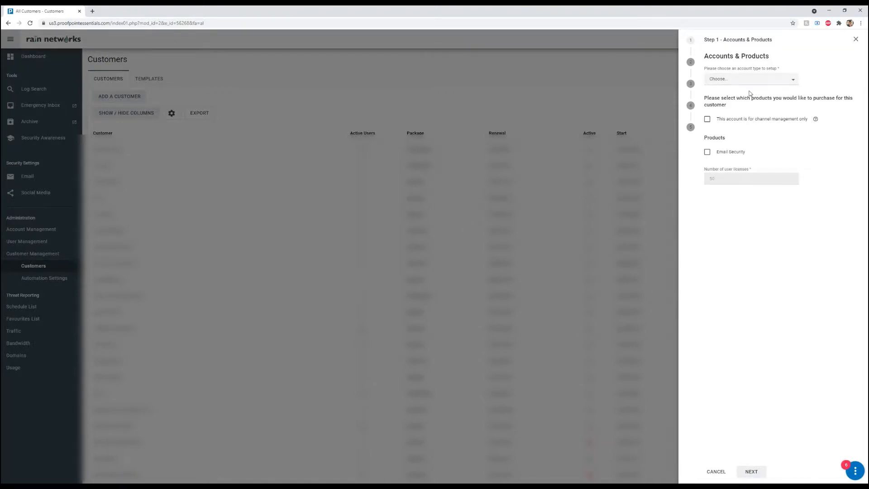
left_click(749, 79)
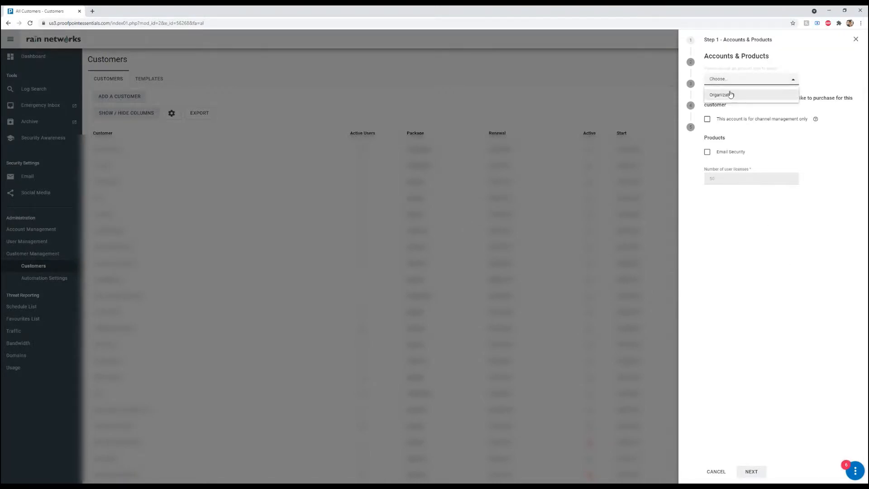
left_click(720, 94)
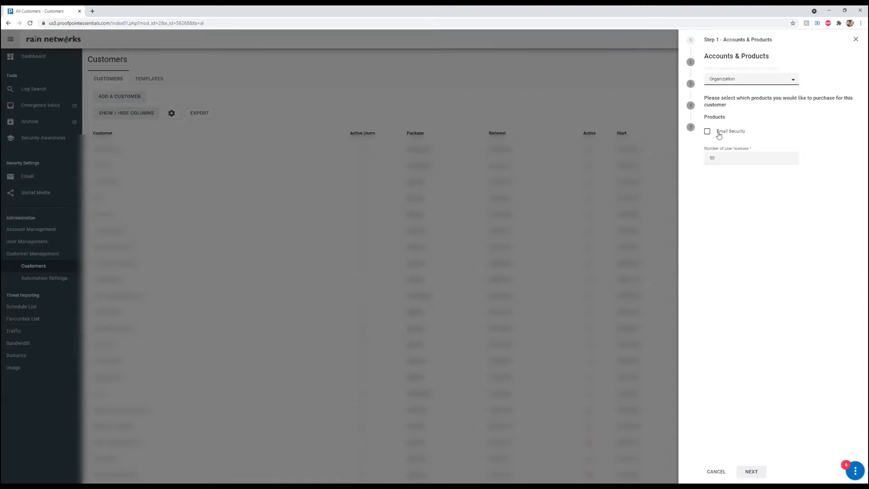
left_click(707, 130)
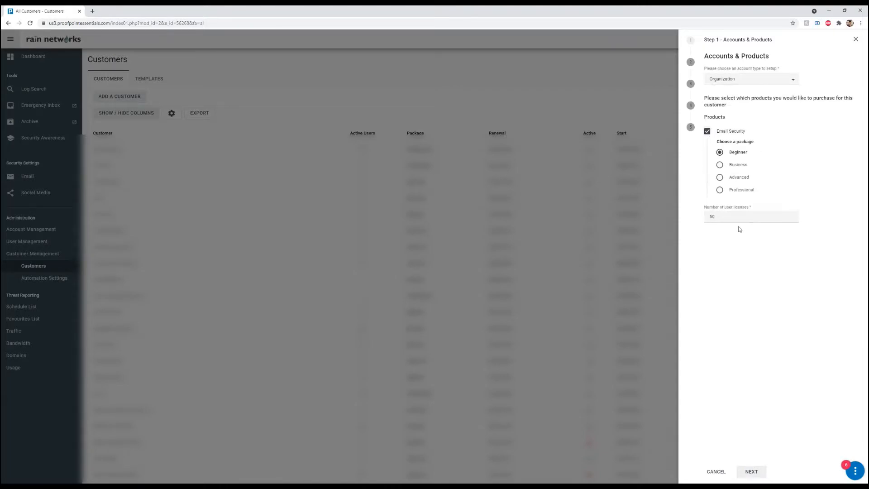
left_click(751, 216)
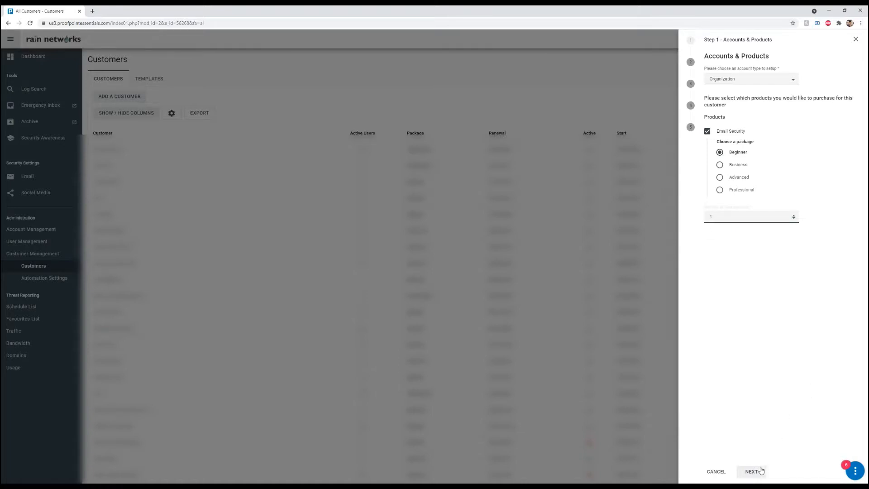
Enter Bob's burgers with a Seattle street address, postcode, 206 phone and website bobsburgsea.com.
left_click(751, 470)
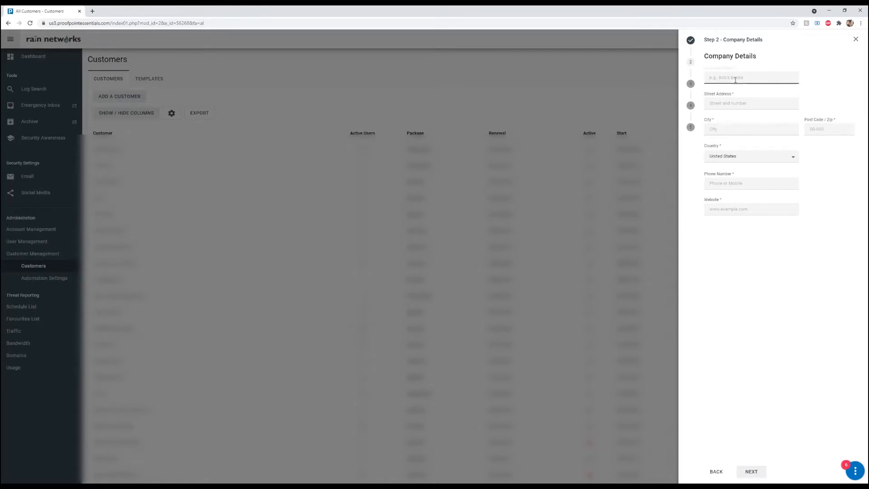
type("Bob's burgers")
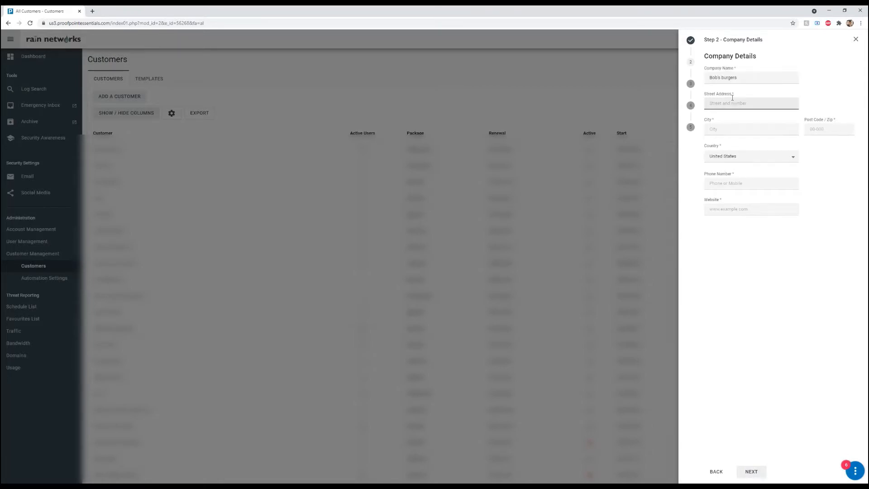
type("123 seattle ave")
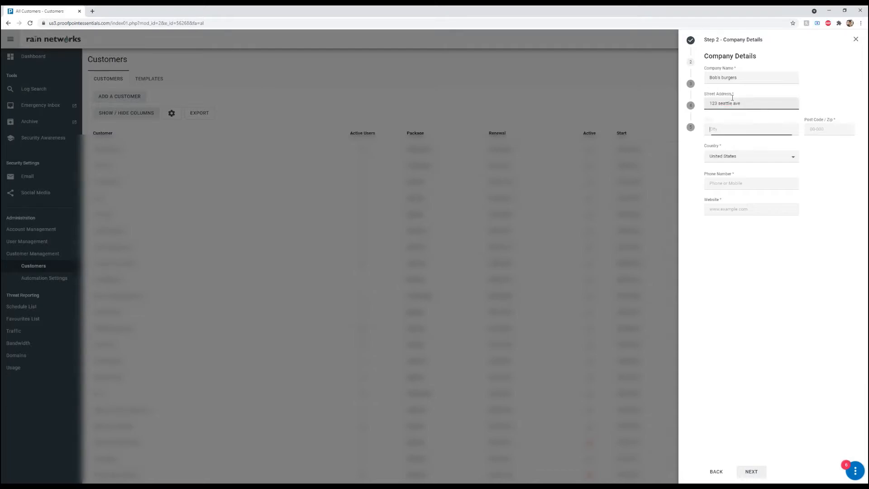
type("Seattle")
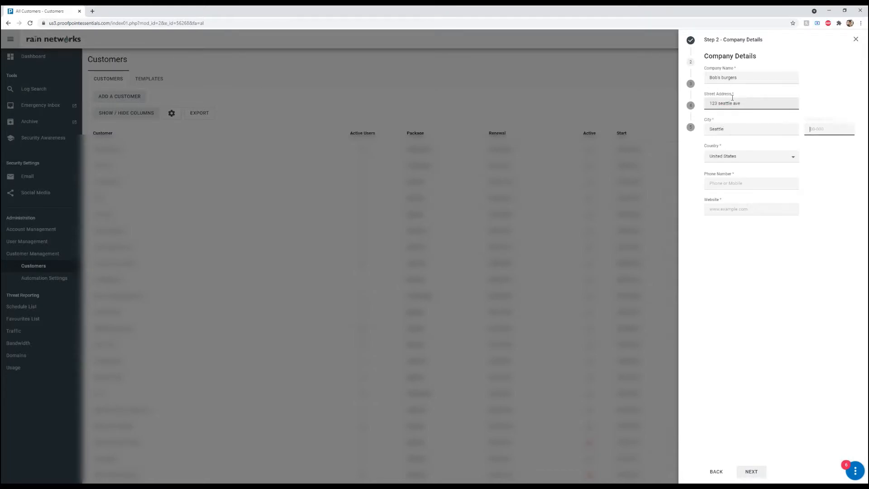
type("99909")
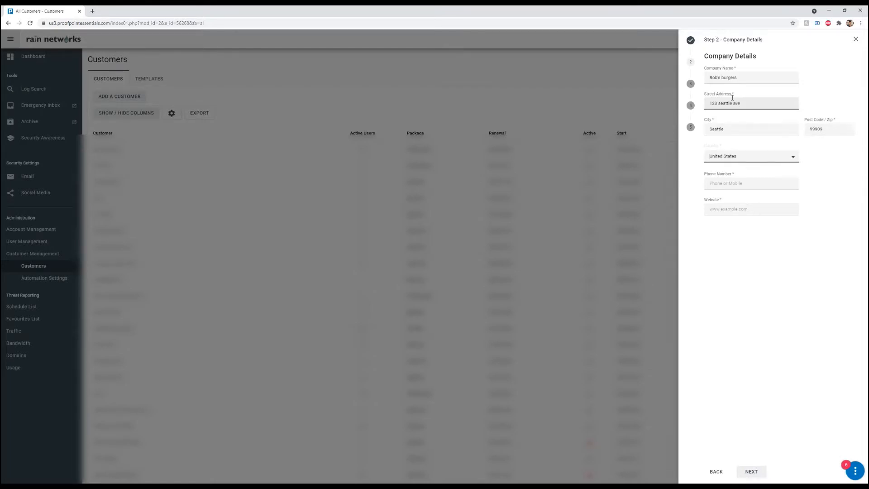
type("2062062066")
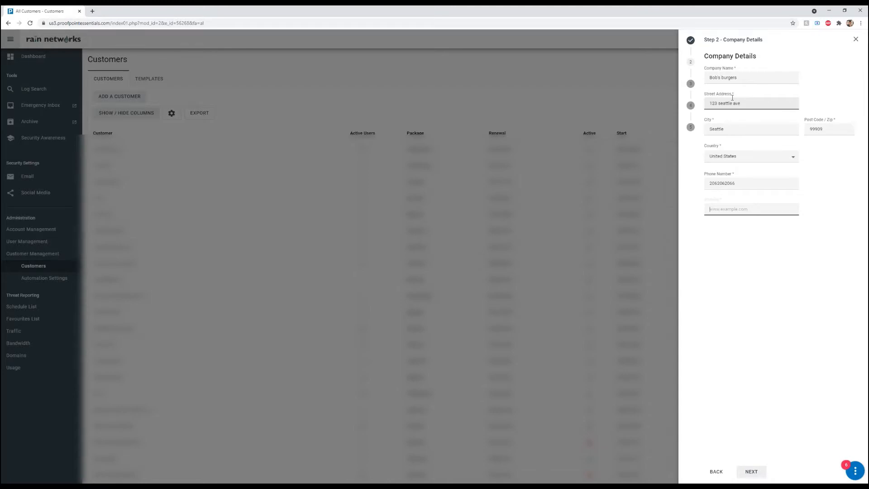
type("bobsburgsea.com")
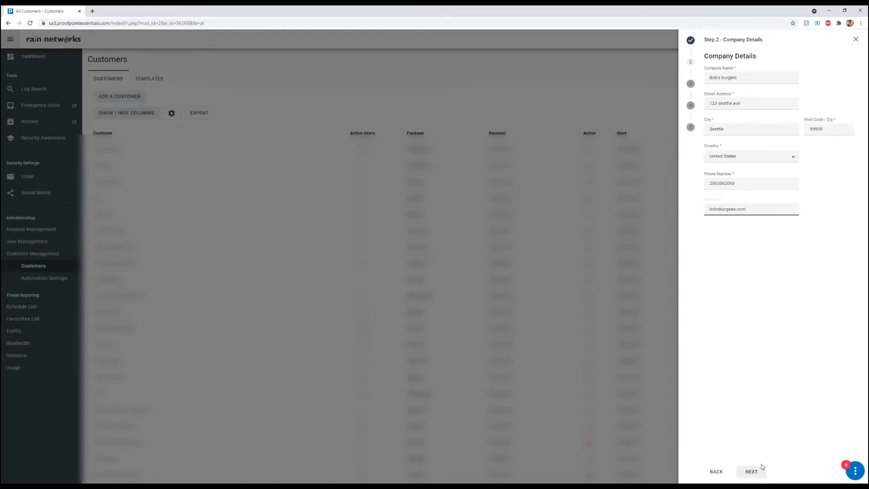
left_click(752, 471)
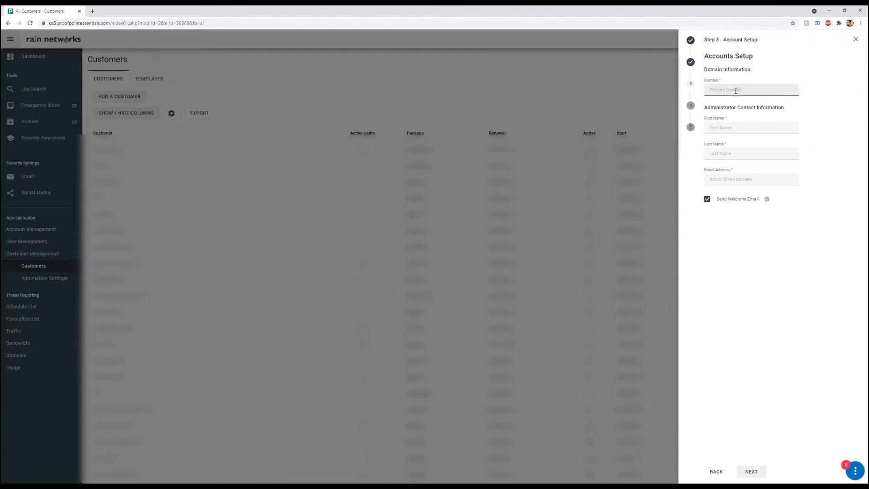
left_click(751, 89)
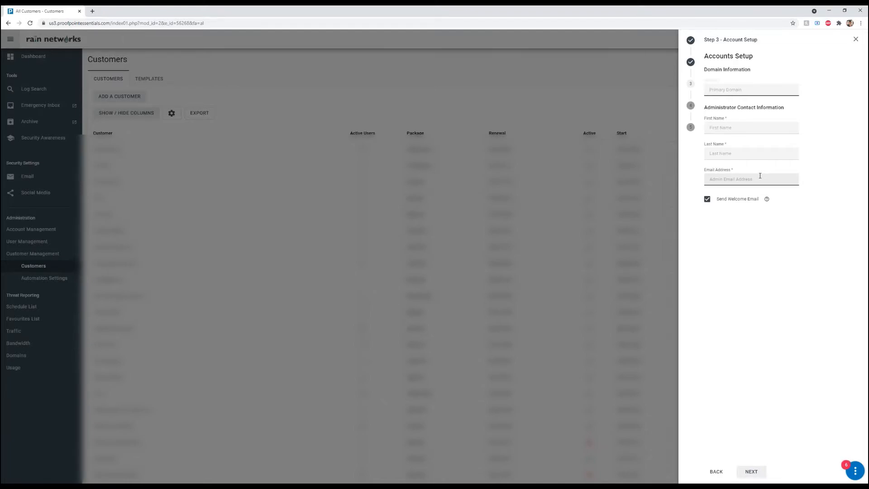
type("bobsburgsea")
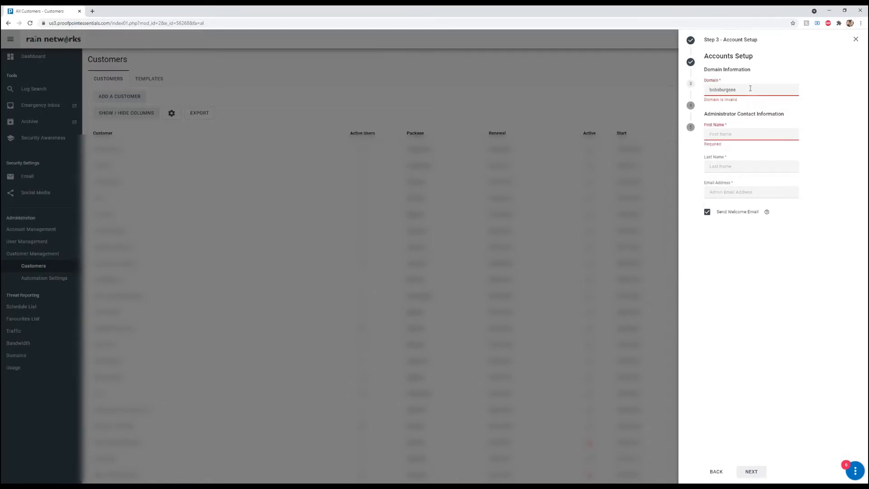
type(".com")
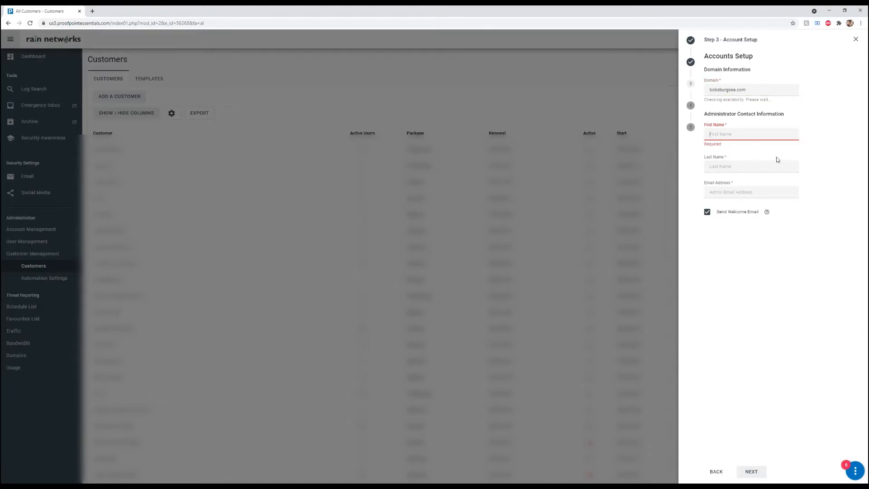
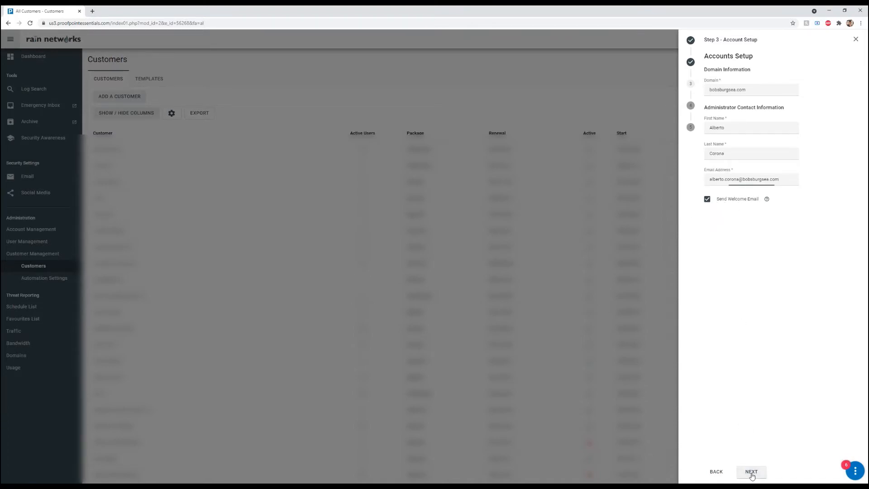
Accept the EULA and purchase the Bob's burgers account.
left_click(751, 472)
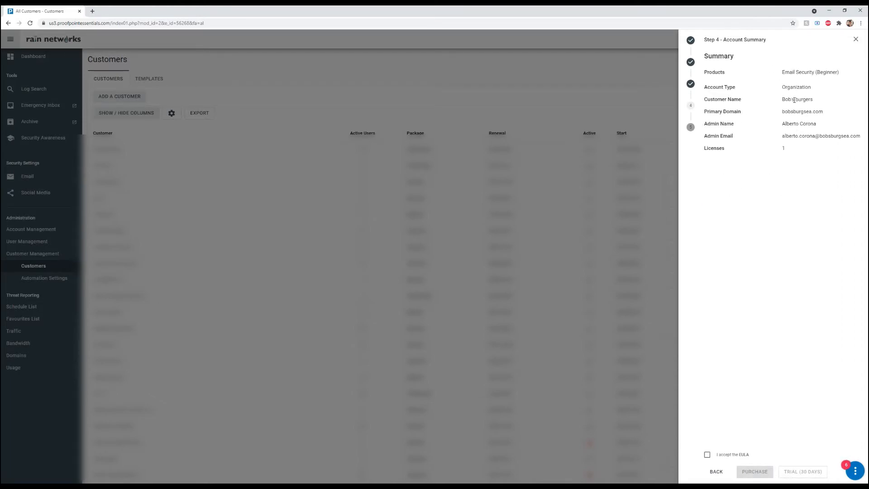
left_click(707, 455)
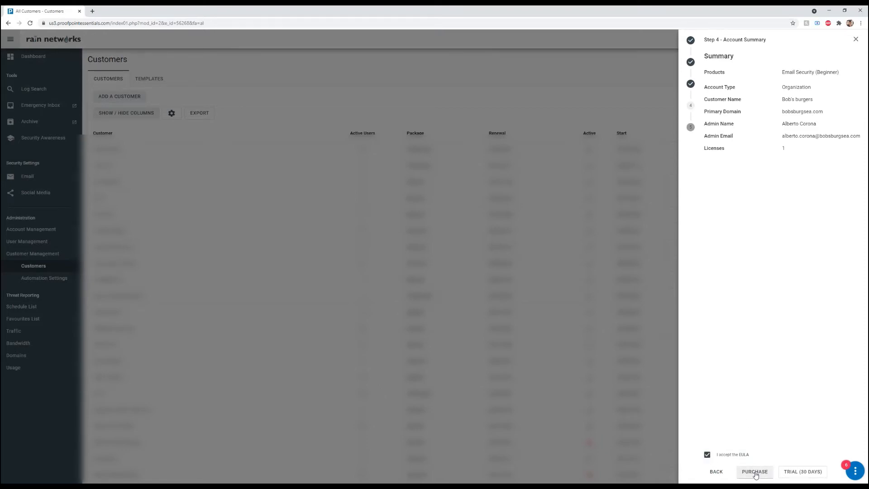
left_click(754, 472)
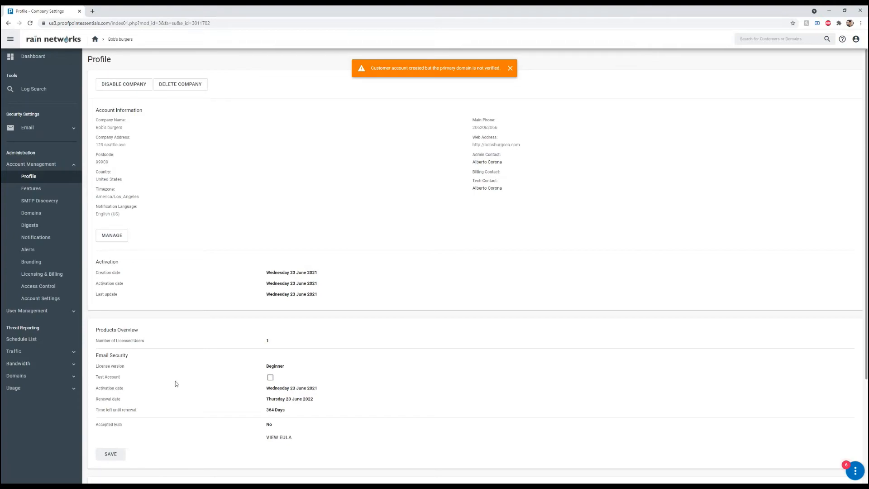
mouse_move(252, 187)
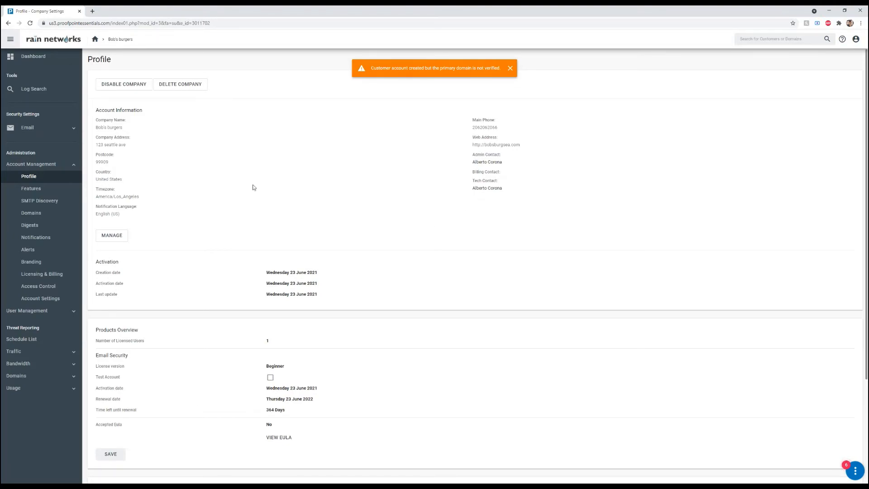
Review the profile, then return to the Rain Networks dashboard via the home breadcrumb.
scroll("down", 3)
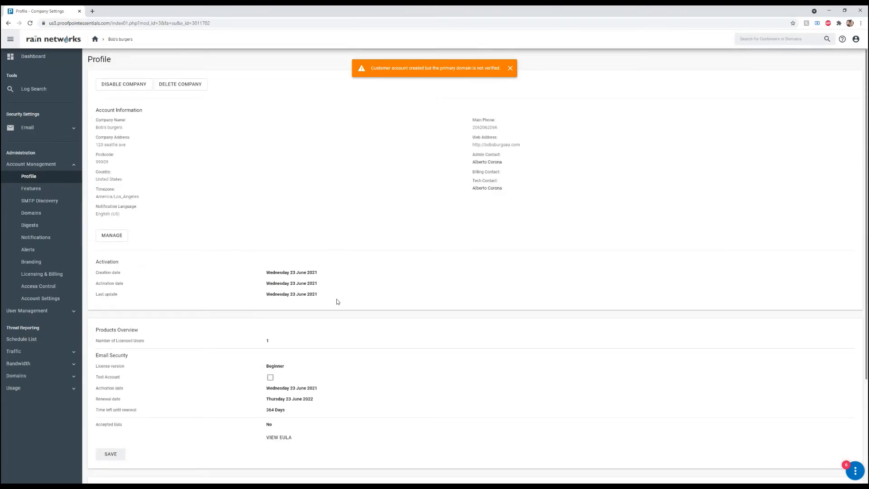
mouse_move(104, 51)
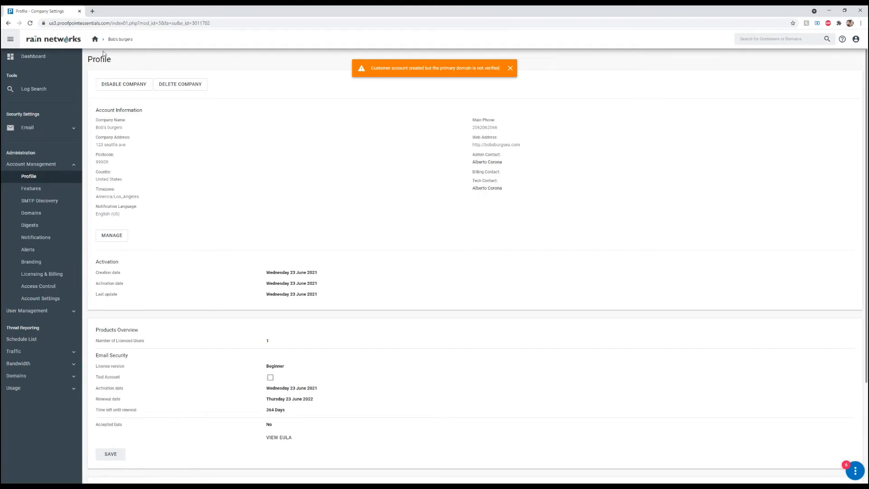
mouse_move(57, 45)
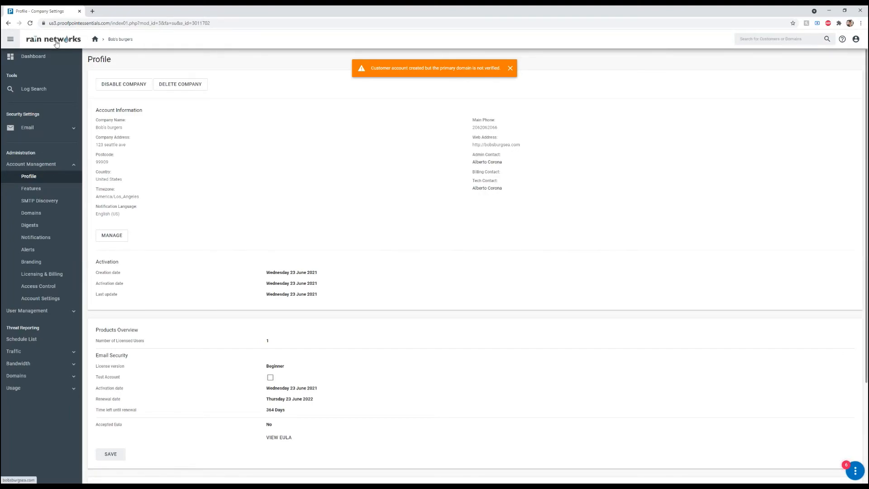
mouse_move(95, 39)
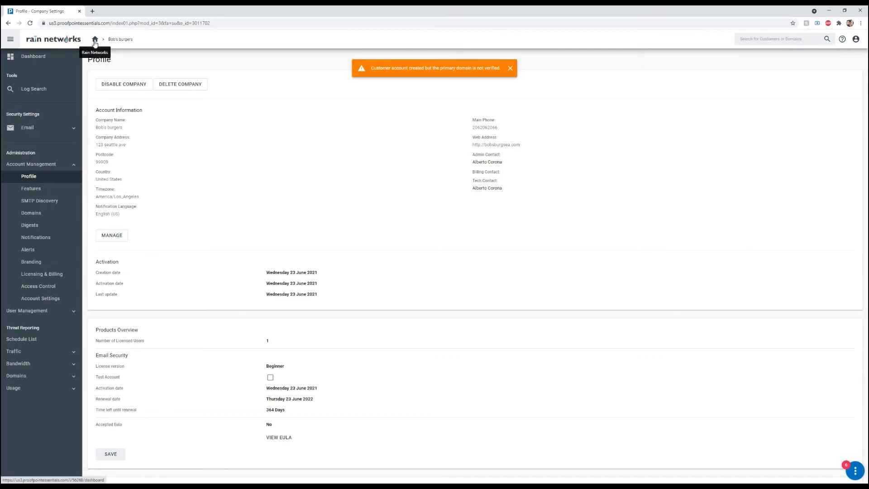
mouse_move(120, 39)
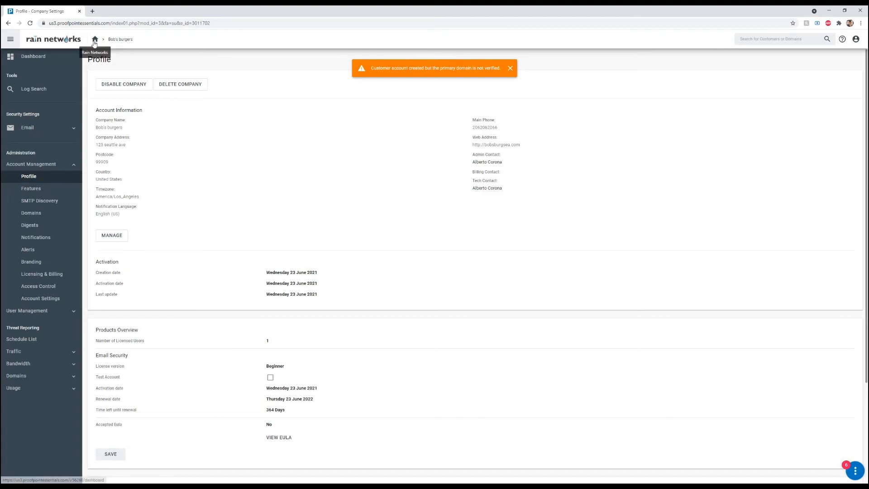
left_click(95, 38)
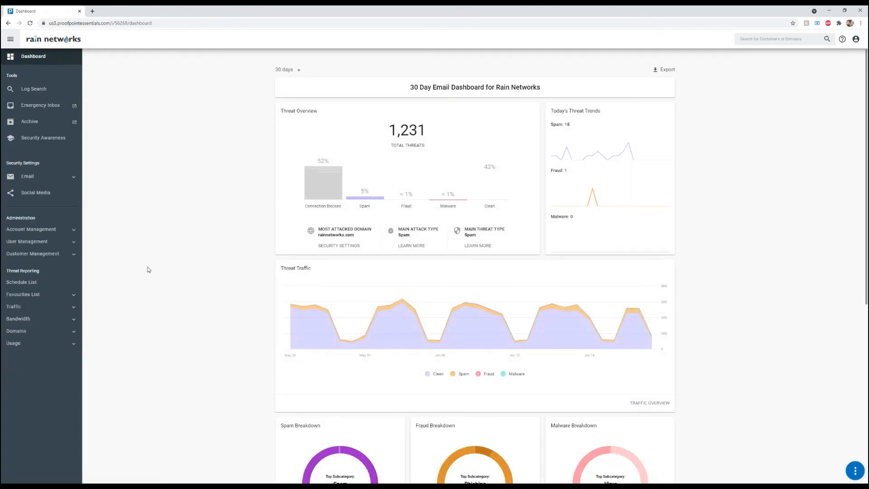